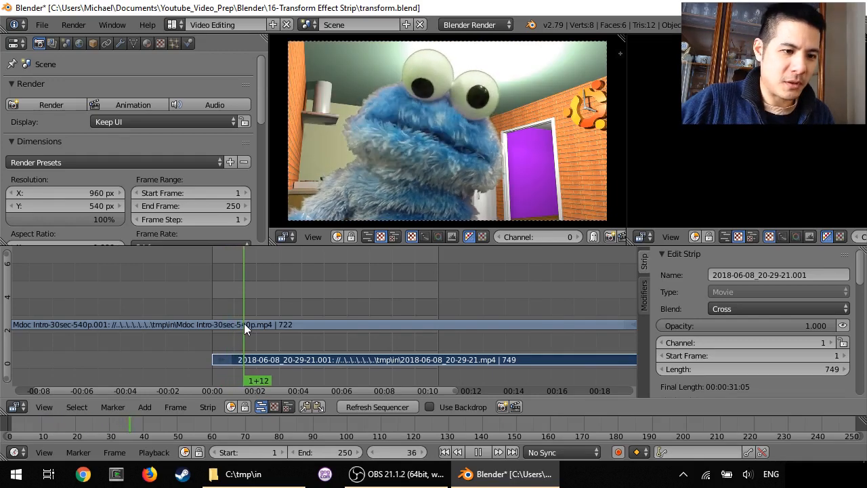
# Step: Select the Mdoc Intro-30sec-540p.001 movie strip on channel 3
pyautogui.click(444, 451)
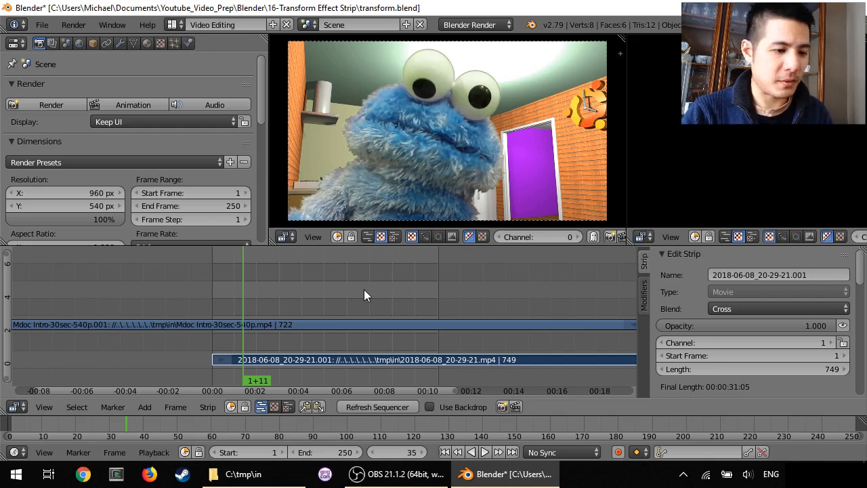
pyautogui.click(305, 324)
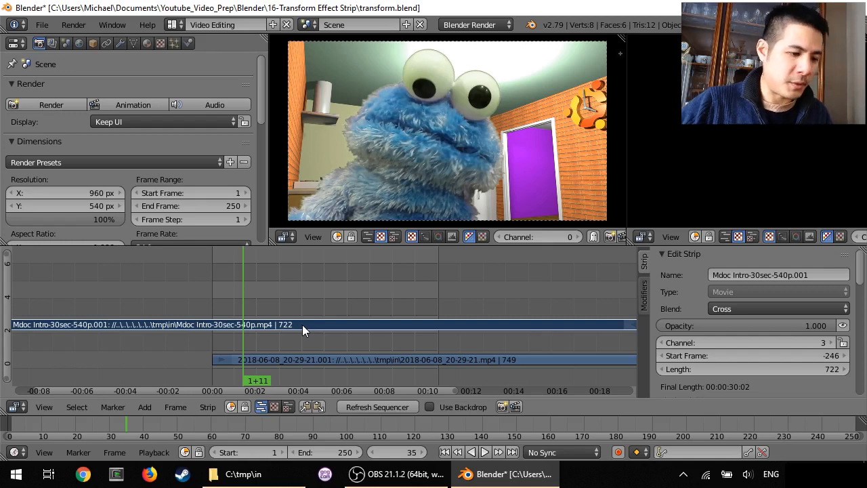
# Step: Add a Transform effect strip on channel 4 above the intro clip
pyautogui.click(144, 406)
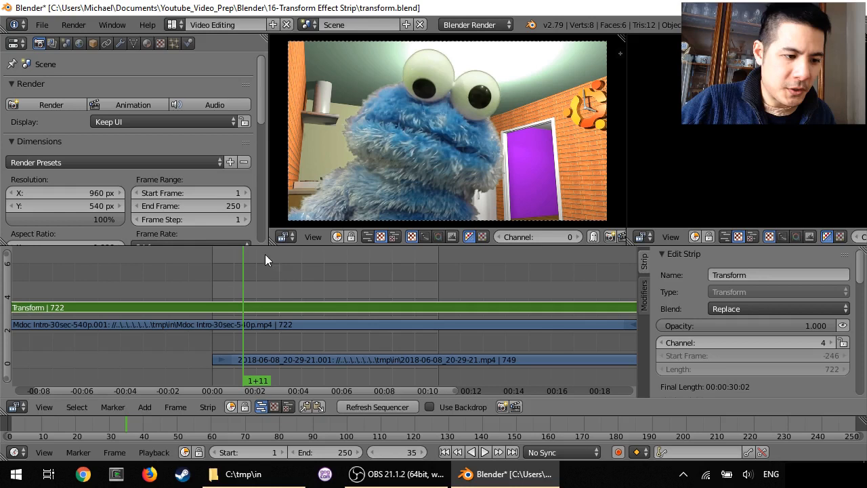
pyautogui.moveTo(304, 273)
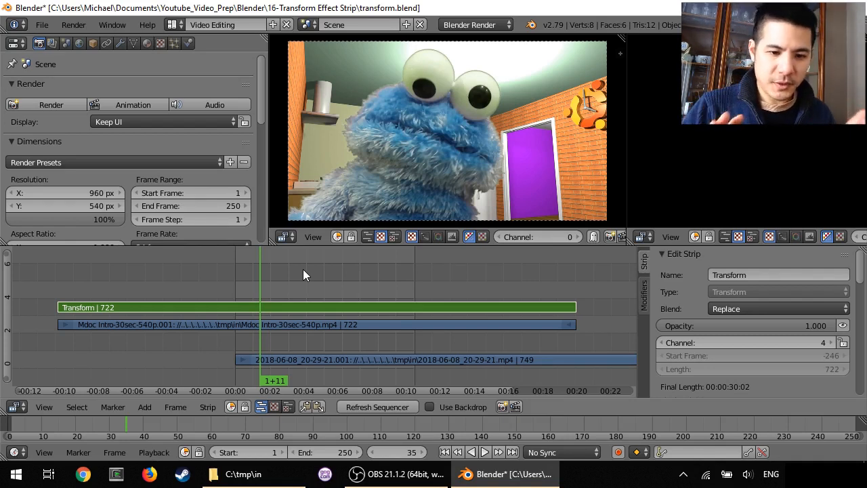
pyautogui.moveTo(626, 298)
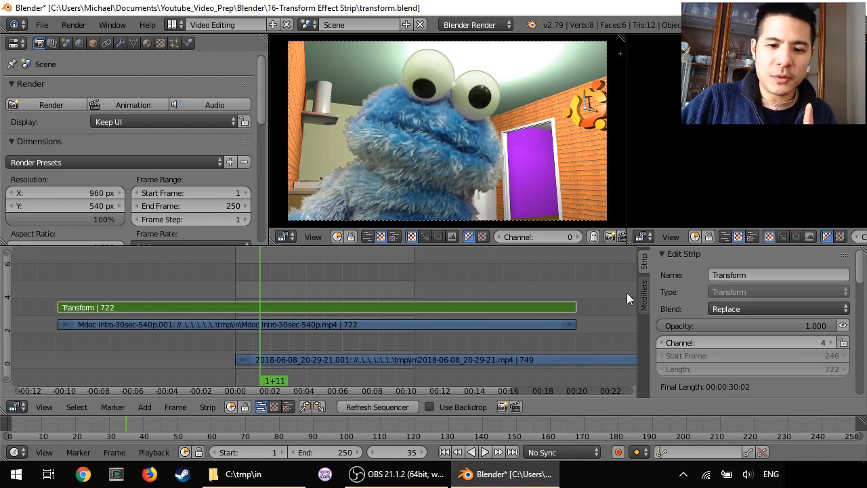
pyautogui.moveTo(613, 295)
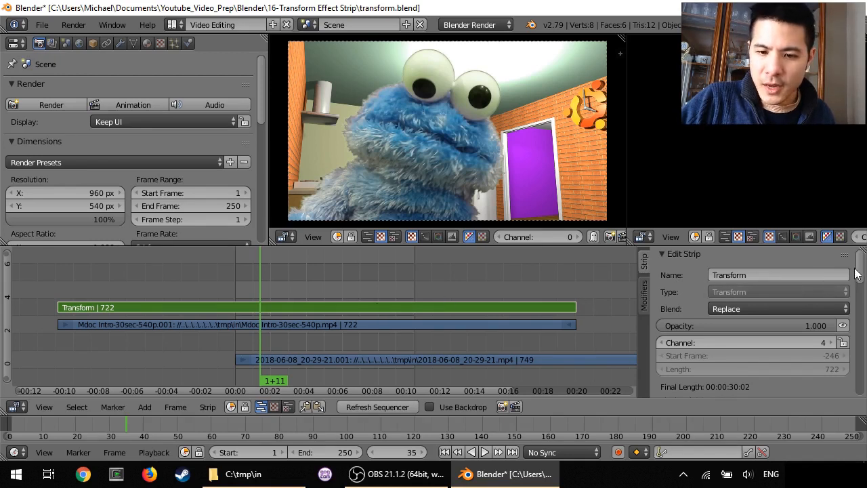
# Step: Scroll the Strip properties down to the Transform effect settings
pyautogui.scroll(-3)
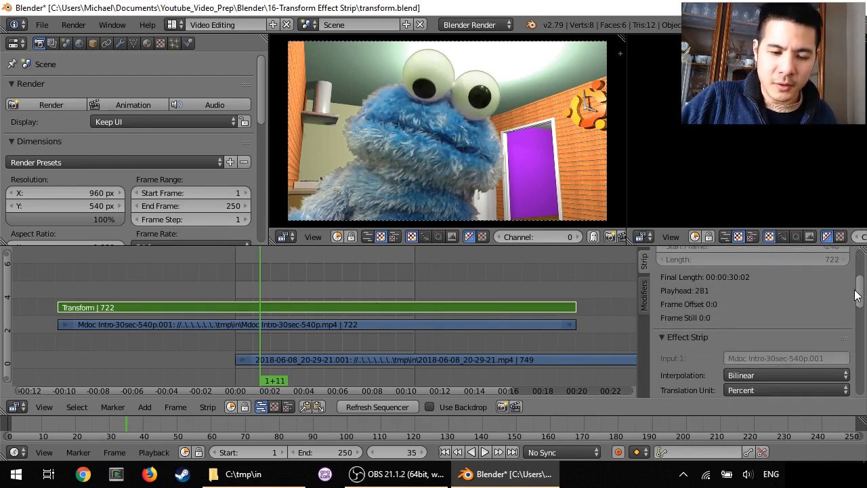
pyautogui.scroll(-3)
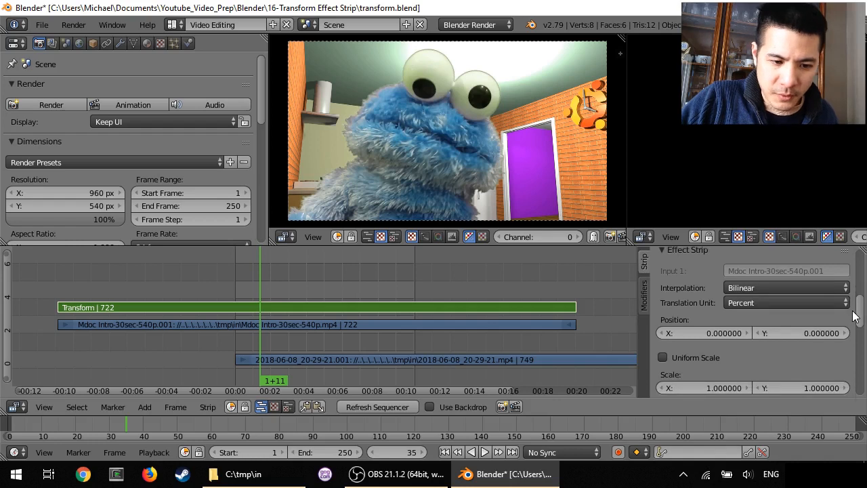
pyautogui.scroll(-3)
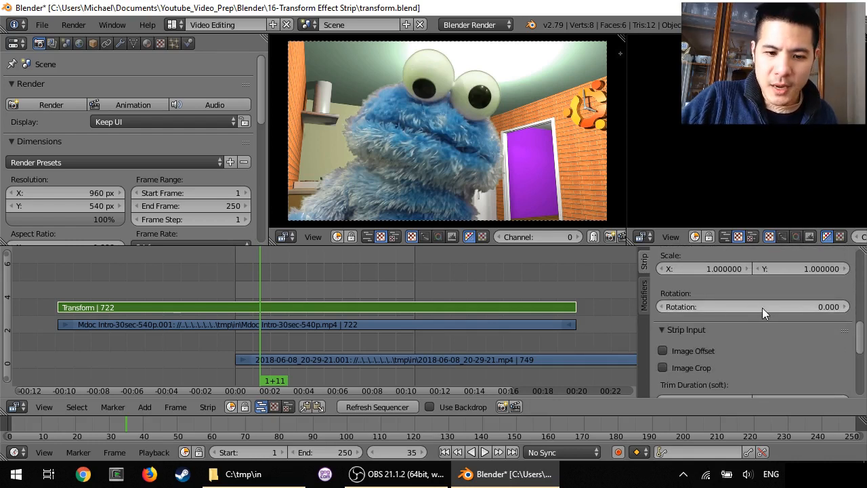
pyautogui.moveTo(752, 306)
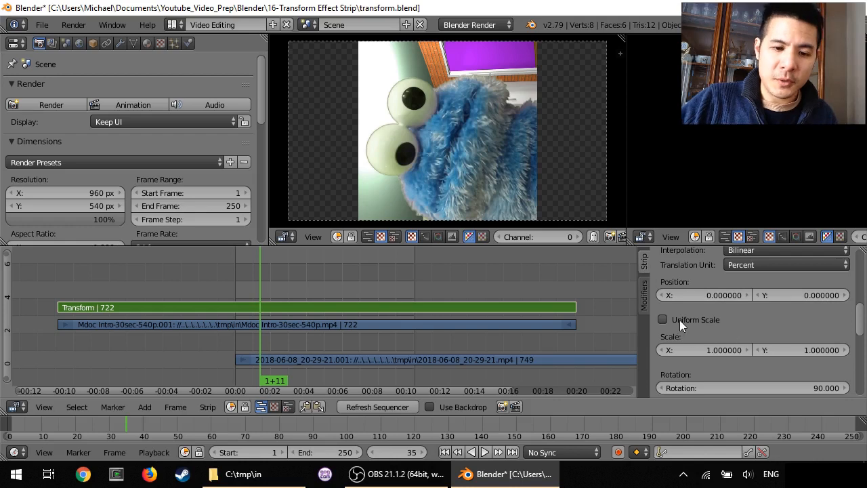
pyautogui.moveTo(662, 319)
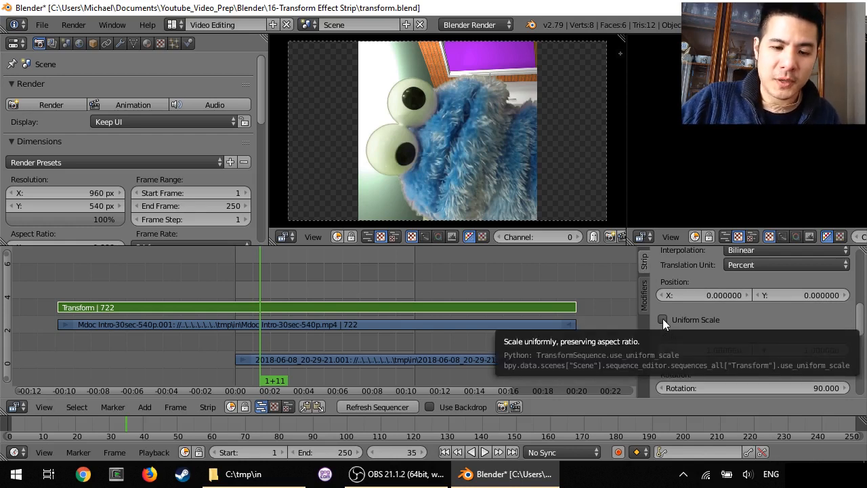
# Step: Enable Uniform Scale at 0.31 and set Translation Unit to Pixels
pyautogui.click(662, 319)
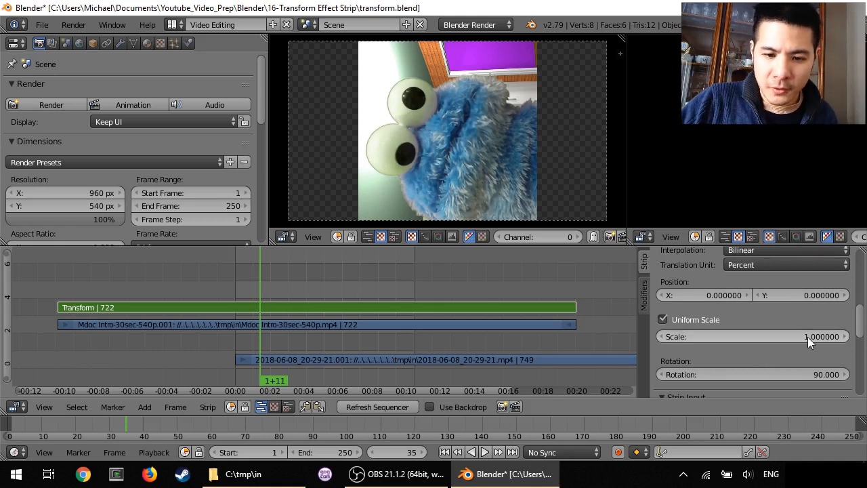
pyautogui.moveTo(799, 337)
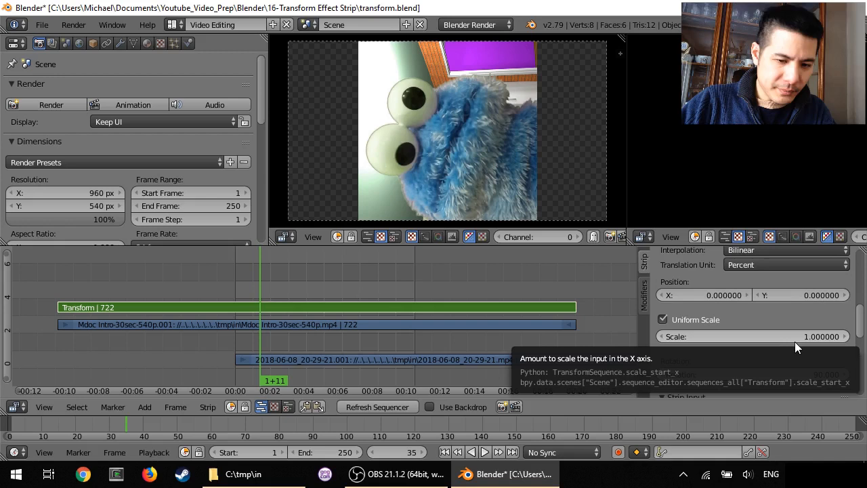
pyautogui.moveTo(816, 342)
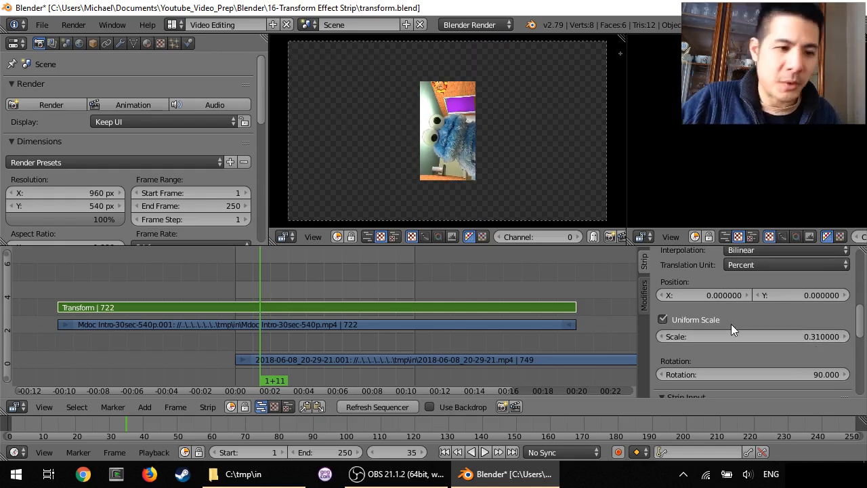
pyautogui.moveTo(721, 276)
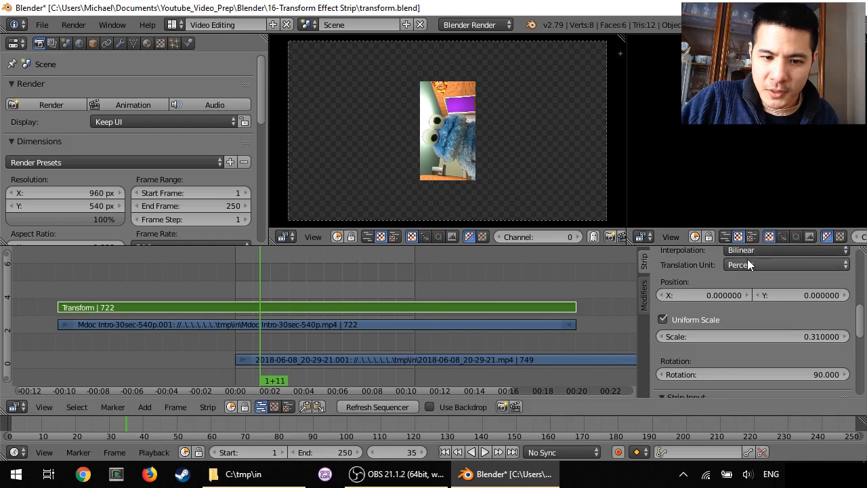
pyautogui.click(785, 264)
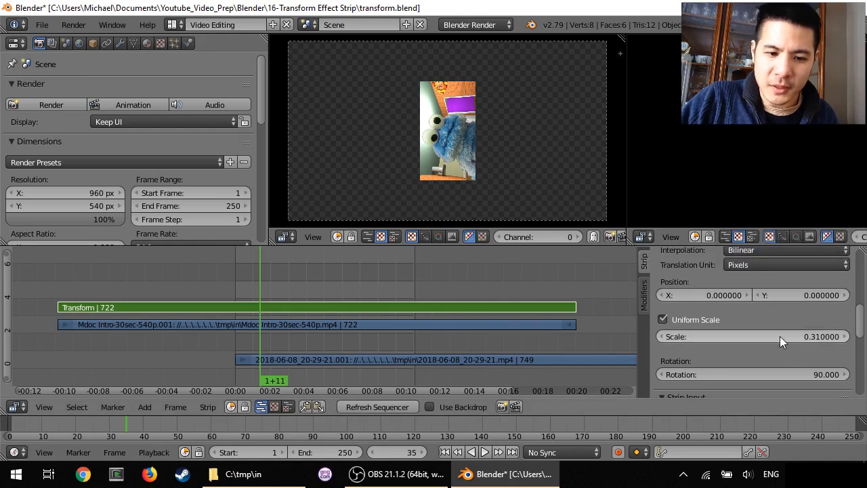
pyautogui.moveTo(782, 337)
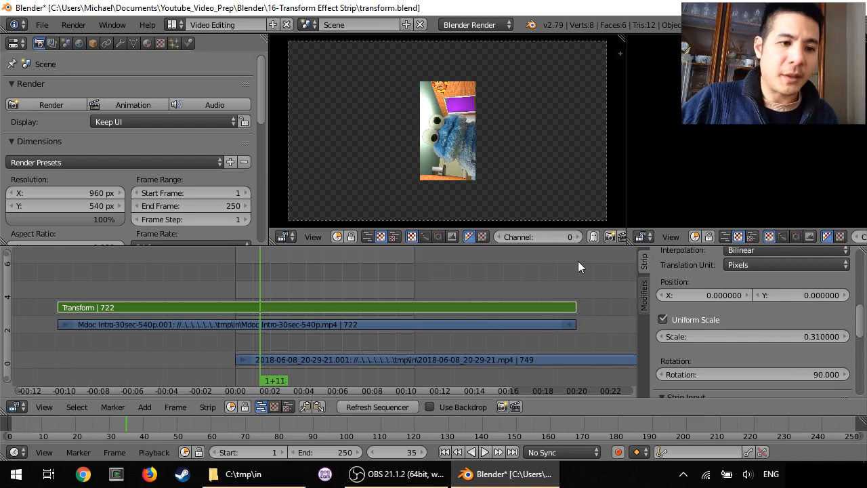
pyautogui.moveTo(550, 271)
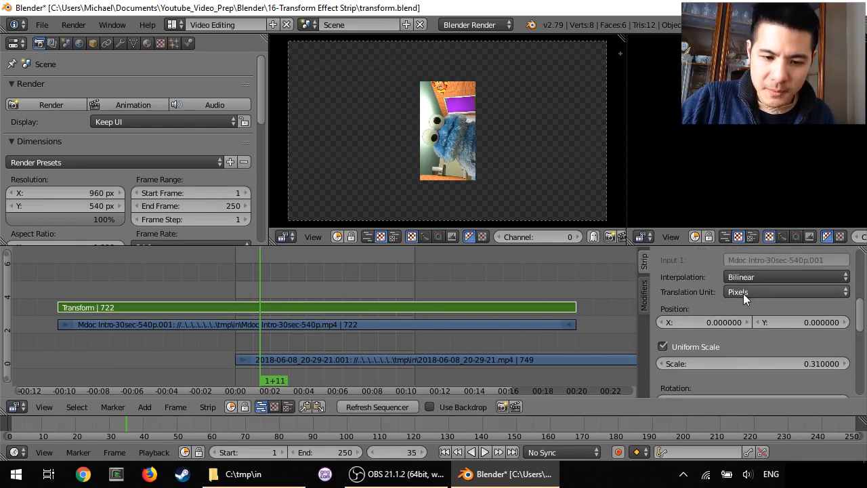
# Step: Switch the Transform strip's translation unit back to Percent
pyautogui.click(786, 291)
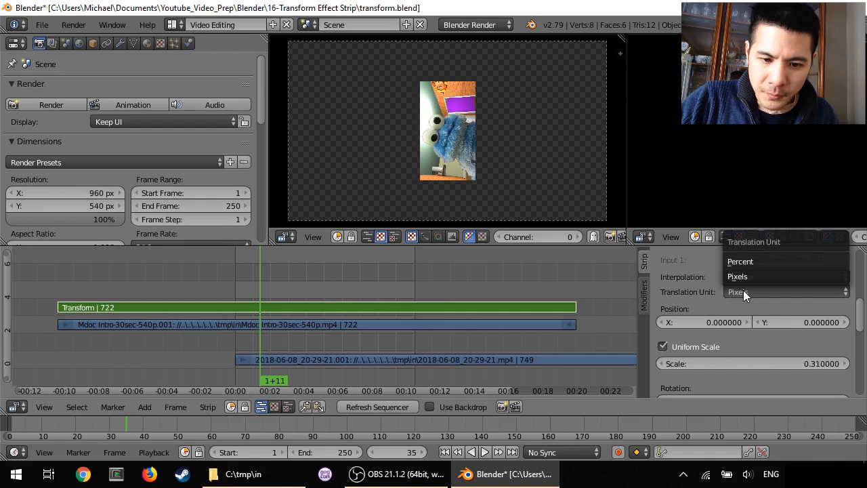
pyautogui.click(739, 261)
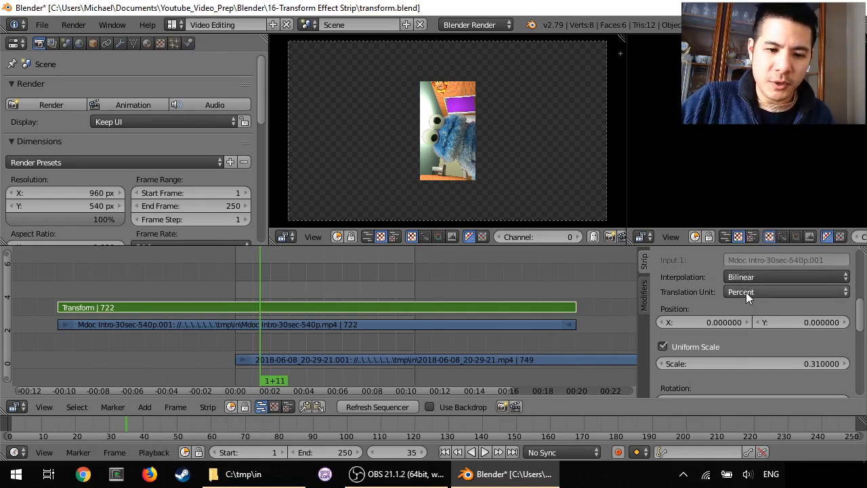
pyautogui.moveTo(704, 322)
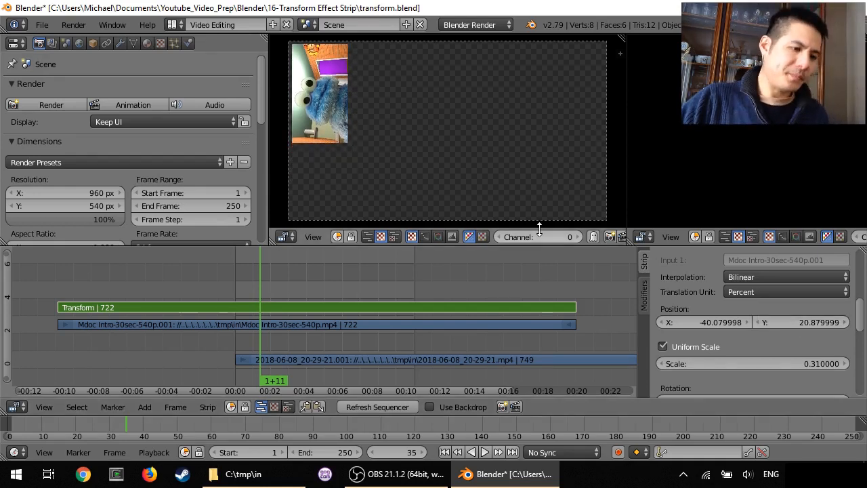
pyautogui.moveTo(535, 237)
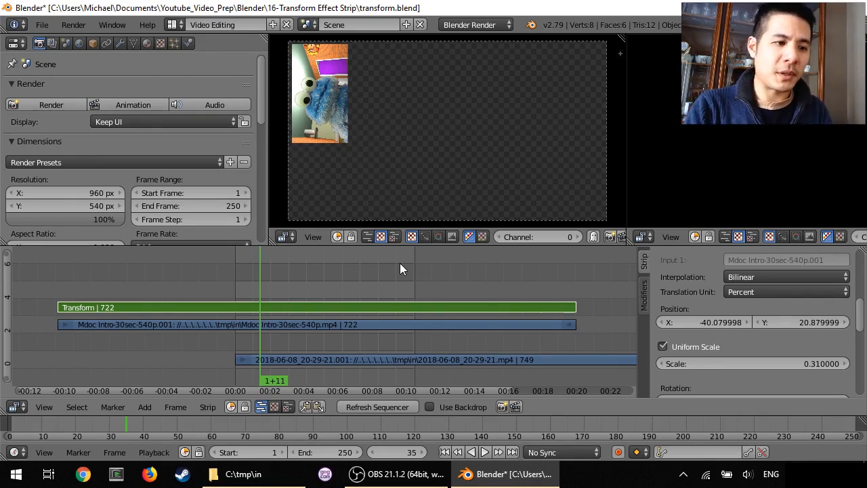
pyautogui.moveTo(319, 154)
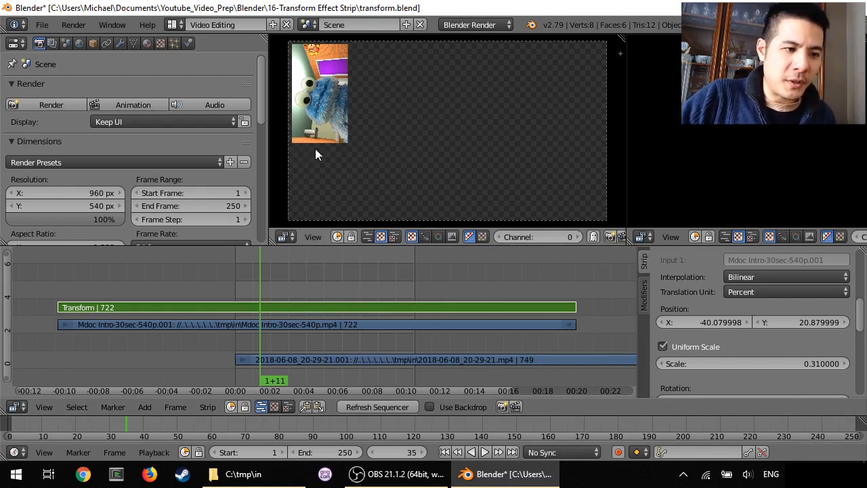
pyautogui.moveTo(390, 177)
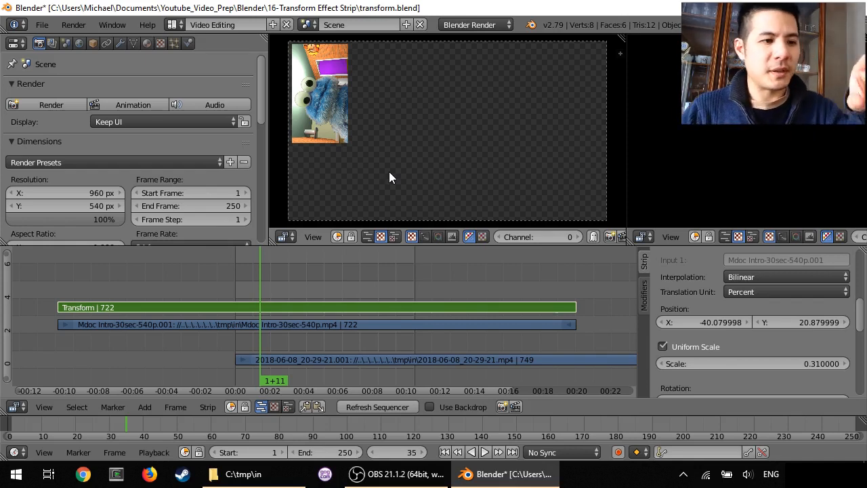
pyautogui.moveTo(315, 319)
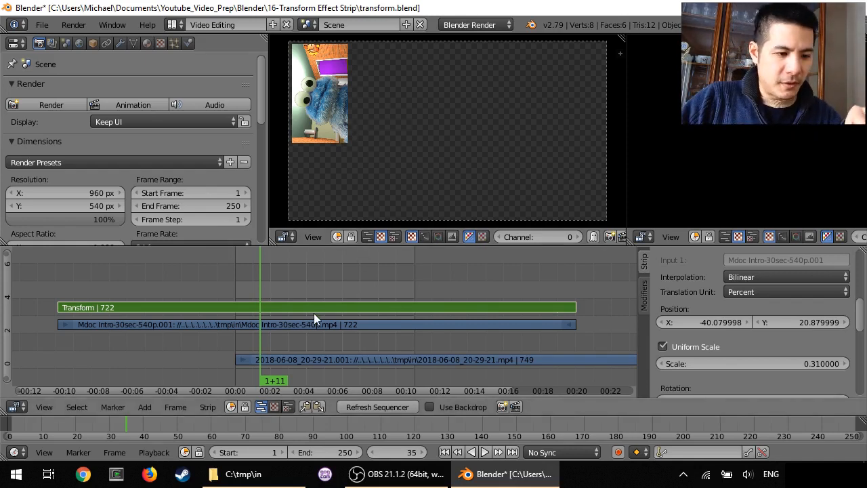
# Step: Set the Transform strip's blend mode to Over Drop
pyautogui.click(314, 324)
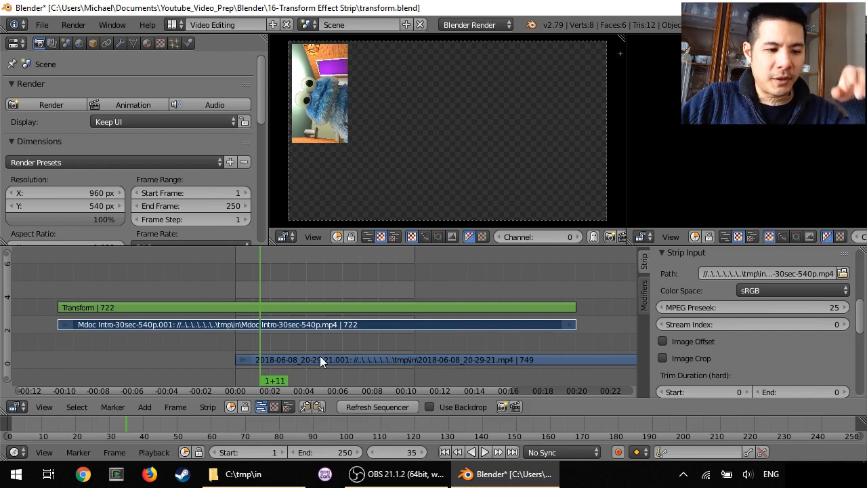
pyautogui.click(441, 360)
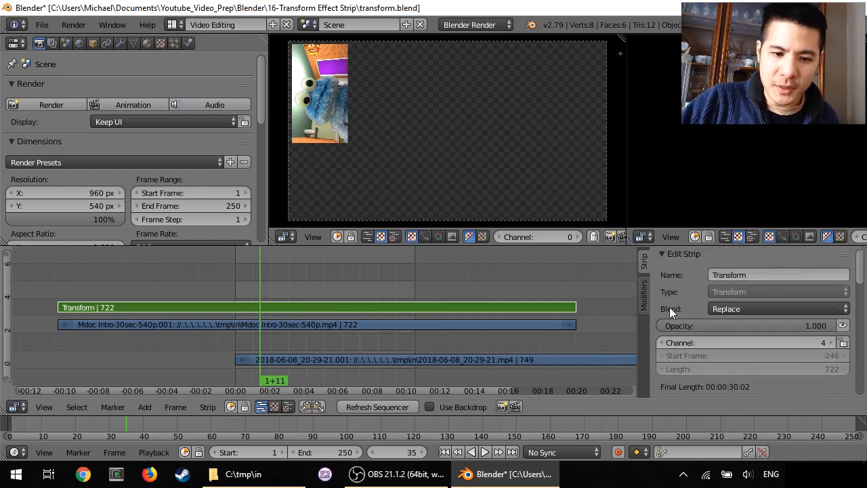
pyautogui.moveTo(680, 315)
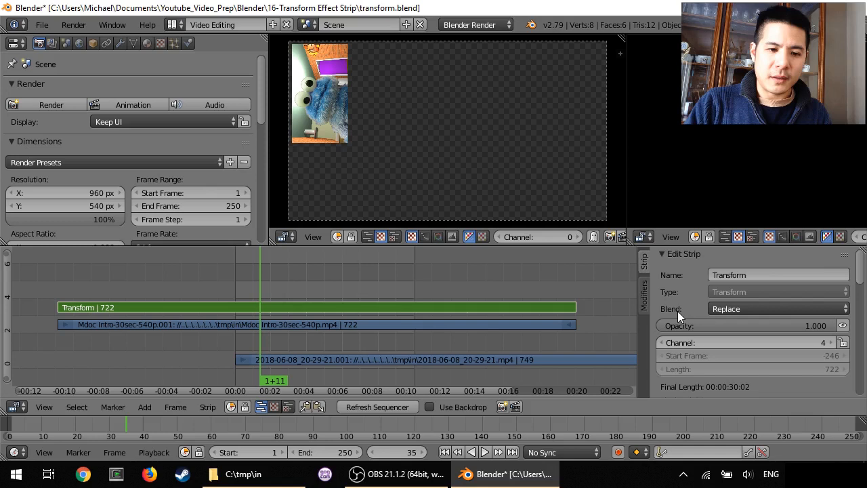
pyautogui.moveTo(738, 309)
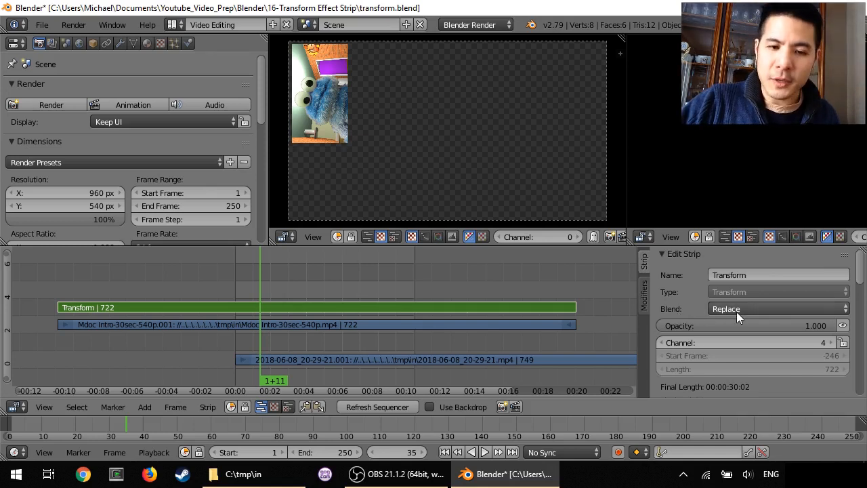
pyautogui.click(777, 308)
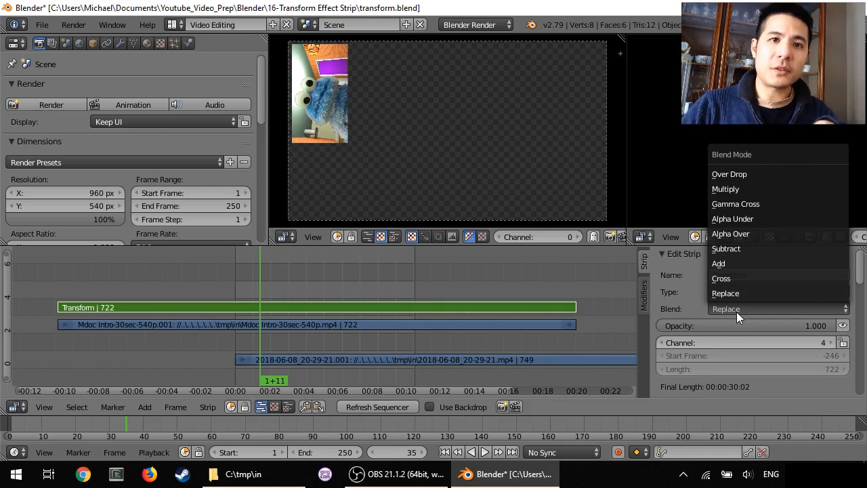
pyautogui.moveTo(735, 203)
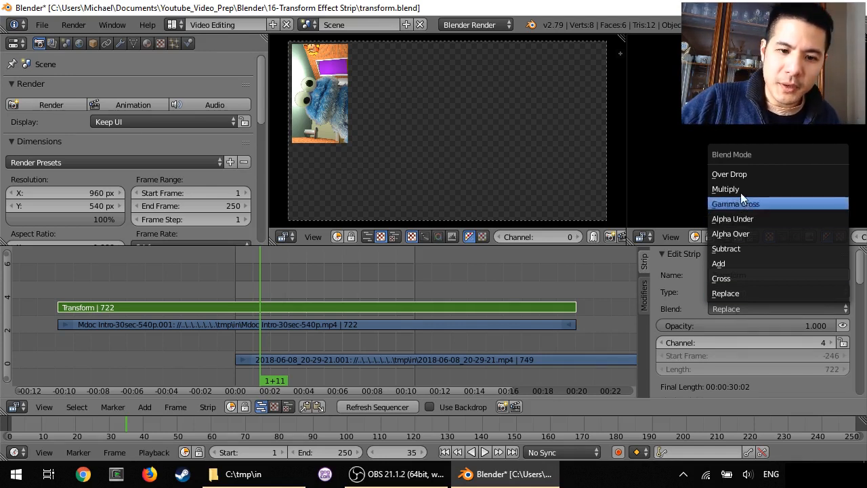
pyautogui.moveTo(751, 174)
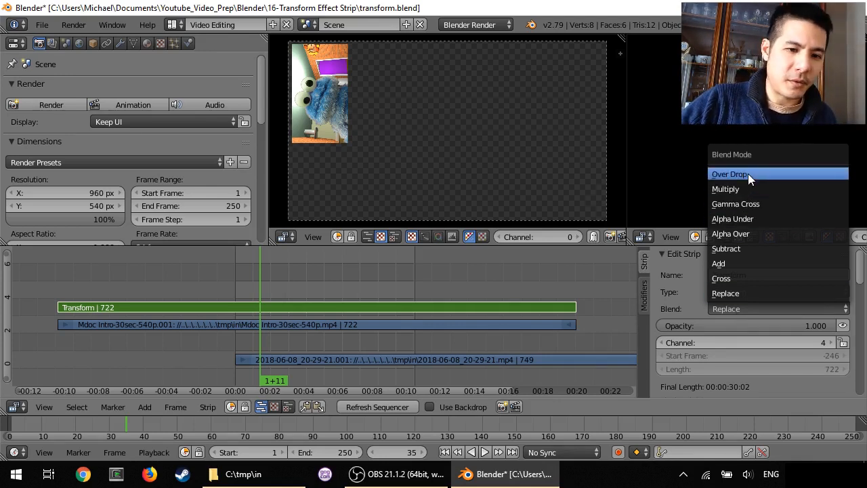
pyautogui.click(729, 174)
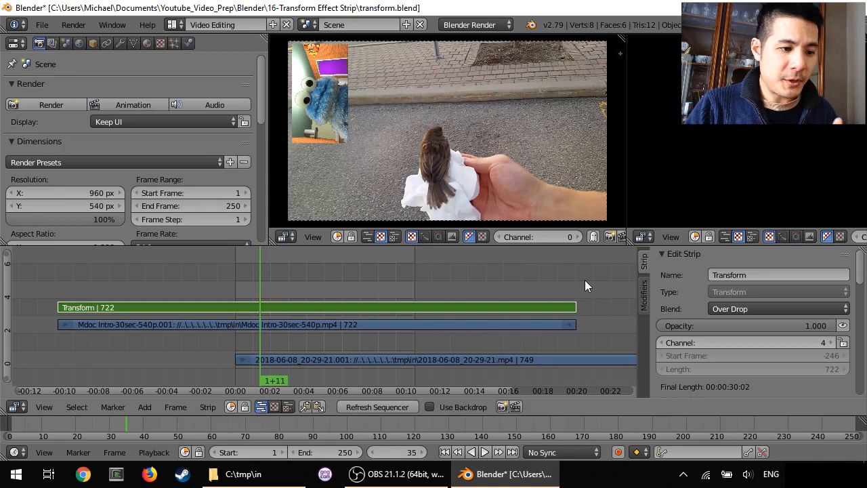
pyautogui.click(484, 451)
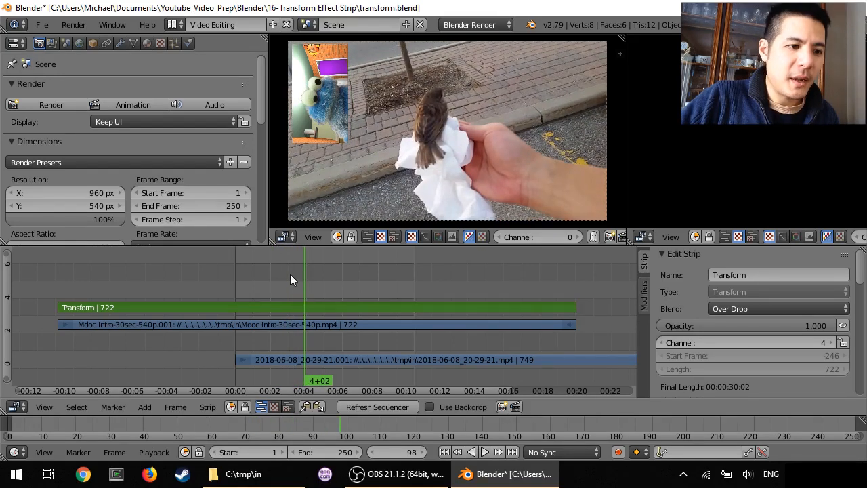
pyautogui.moveTo(352, 237)
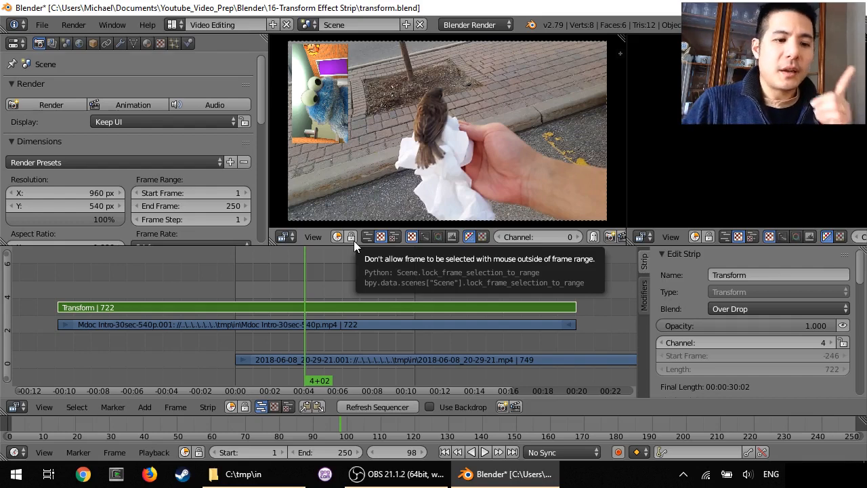
pyautogui.moveTo(358, 281)
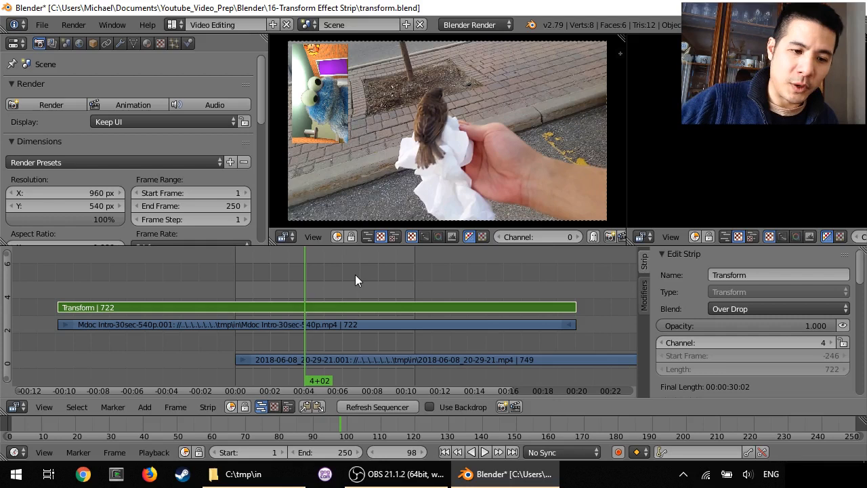
pyautogui.moveTo(425, 278)
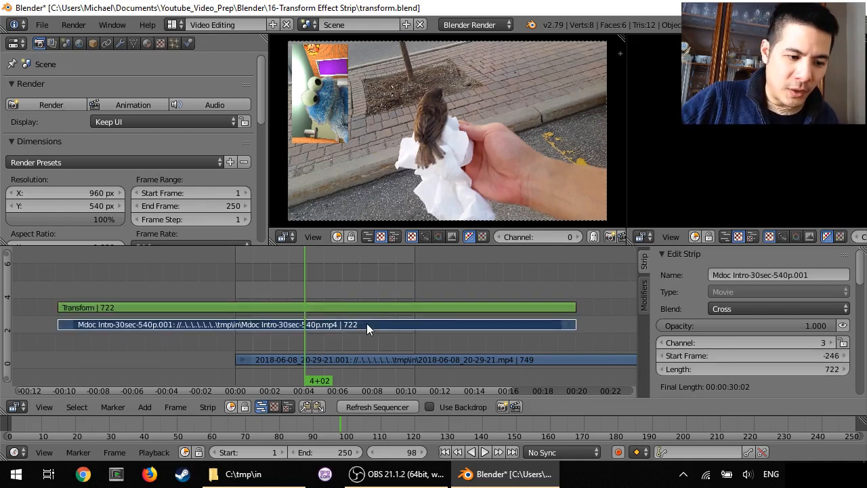
pyautogui.moveTo(359, 336)
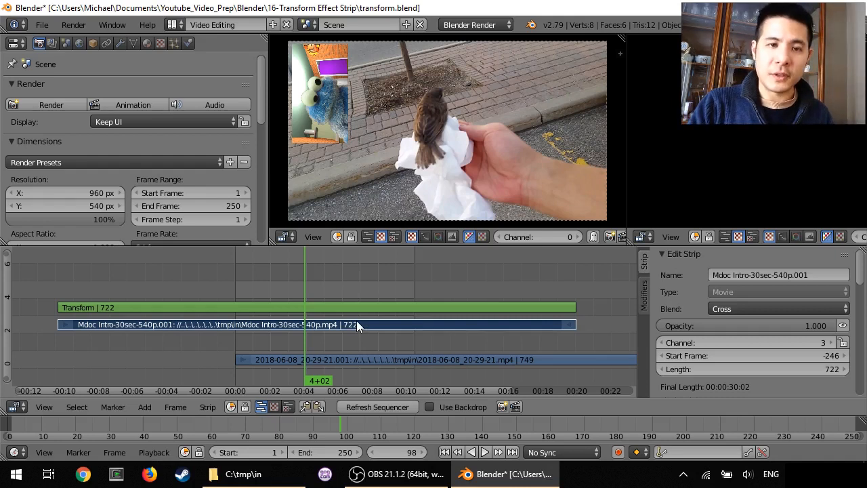
pyautogui.moveTo(720, 332)
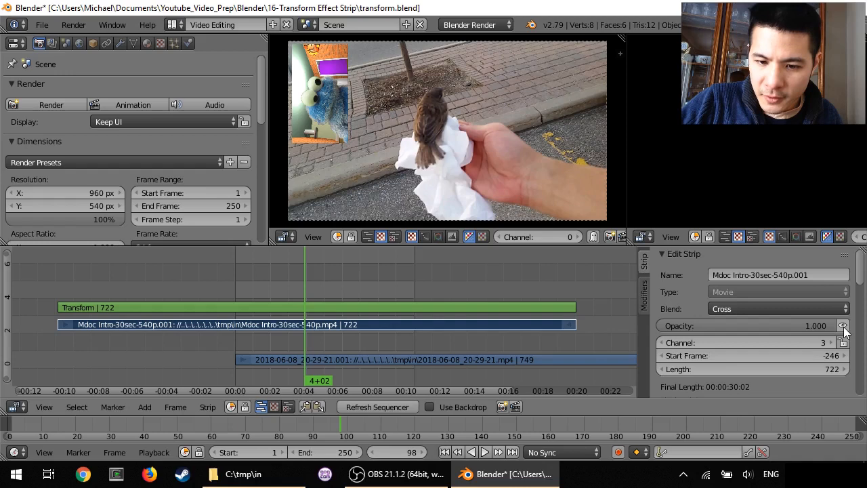
pyautogui.moveTo(843, 325)
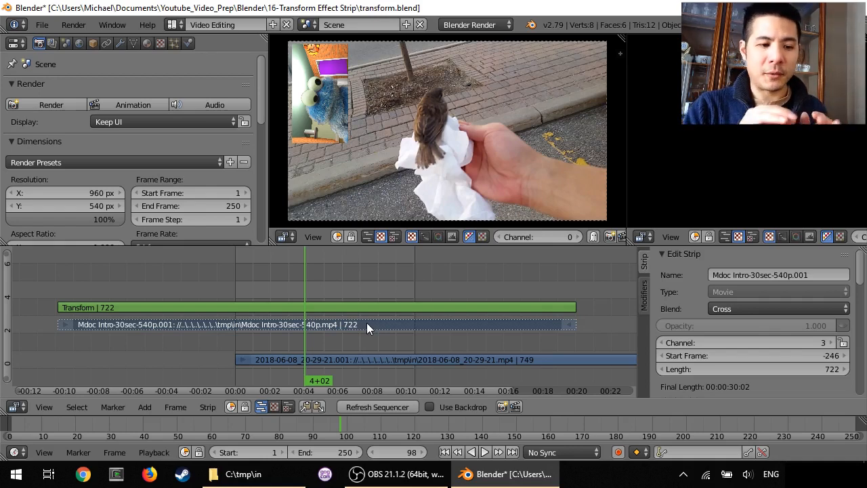
# Step: Mute the Mdoc Intro strip and scrub back to frame 58
pyautogui.click(315, 307)
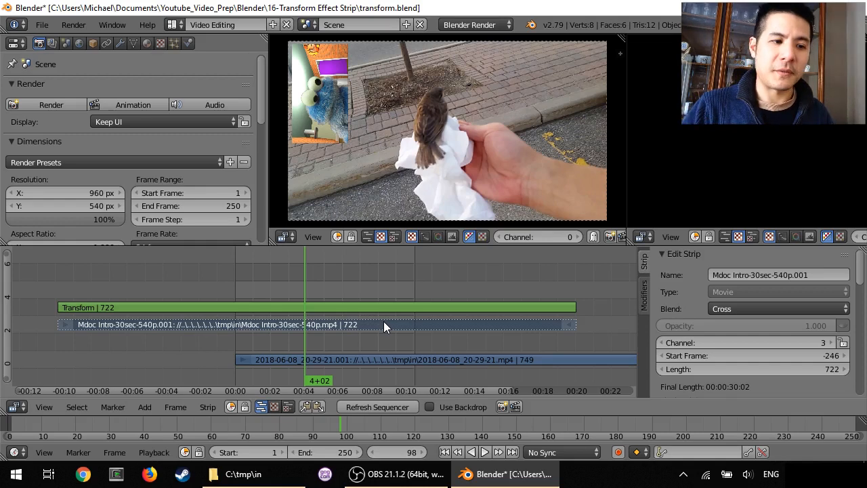
pyautogui.click(277, 294)
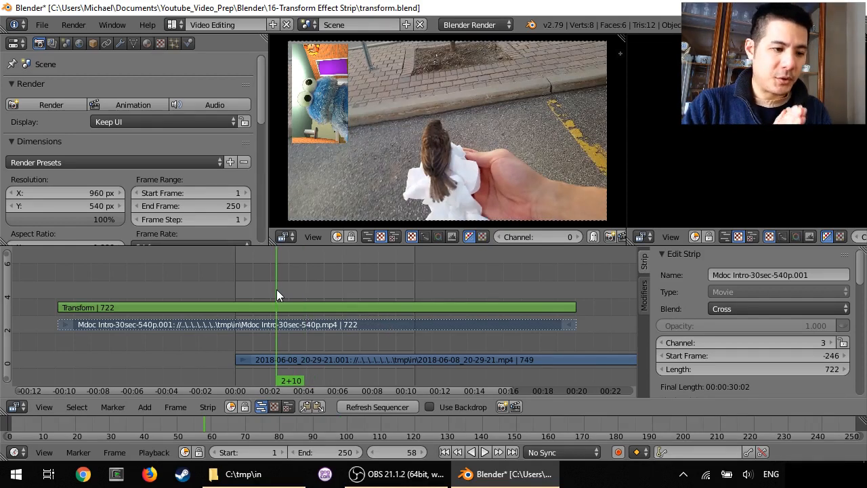